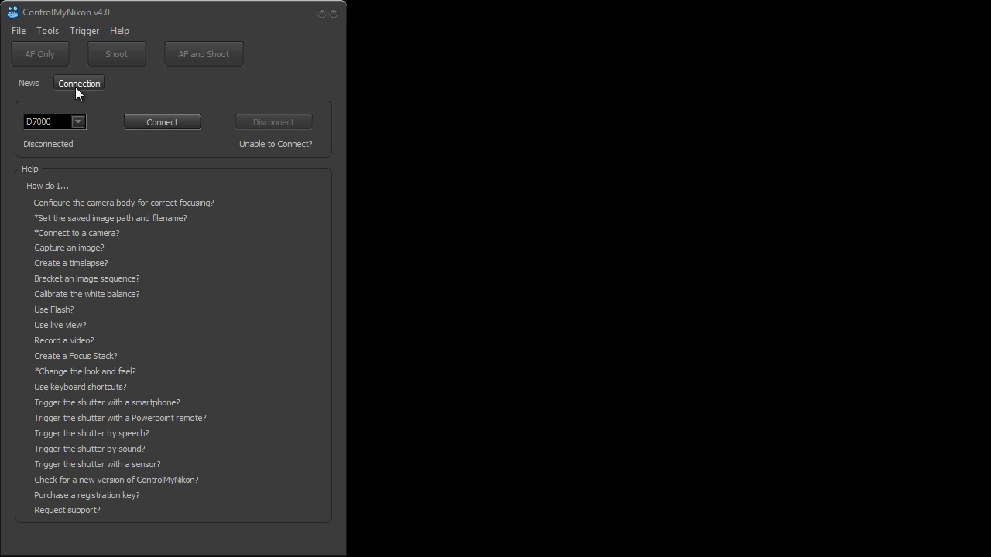
mouse_move(105, 99)
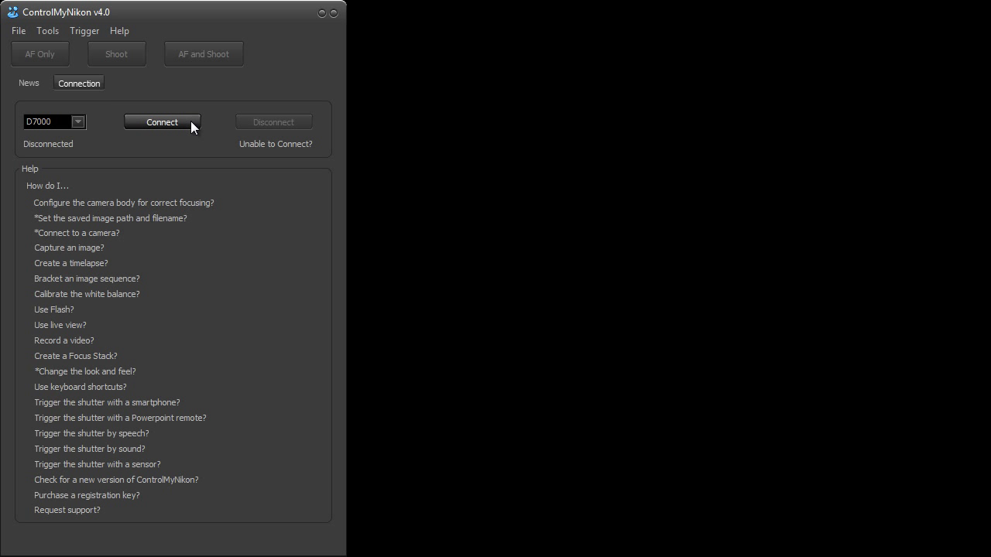
Attempt to connect the D7000, check the saved camera profiles, then disconnect
left_click(161, 120)
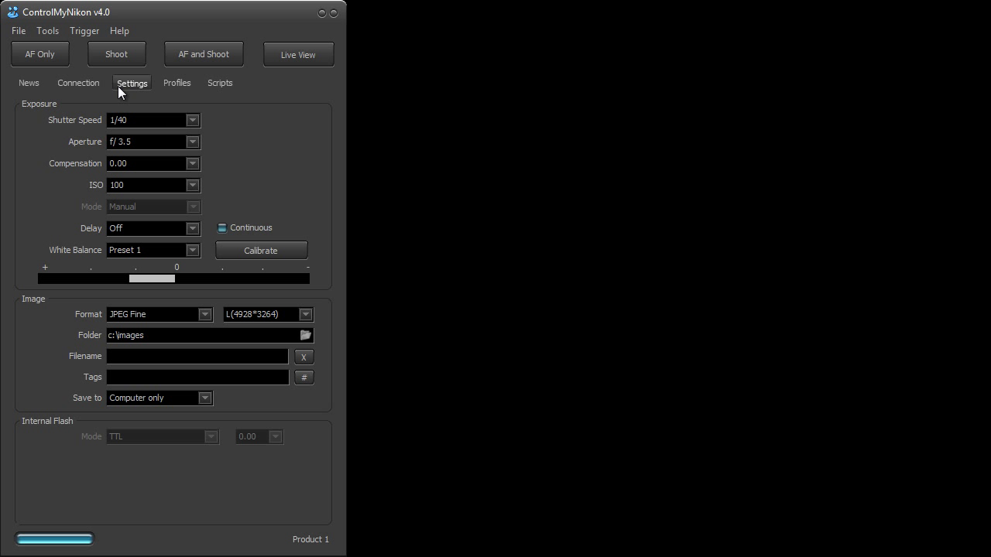
mouse_move(138, 89)
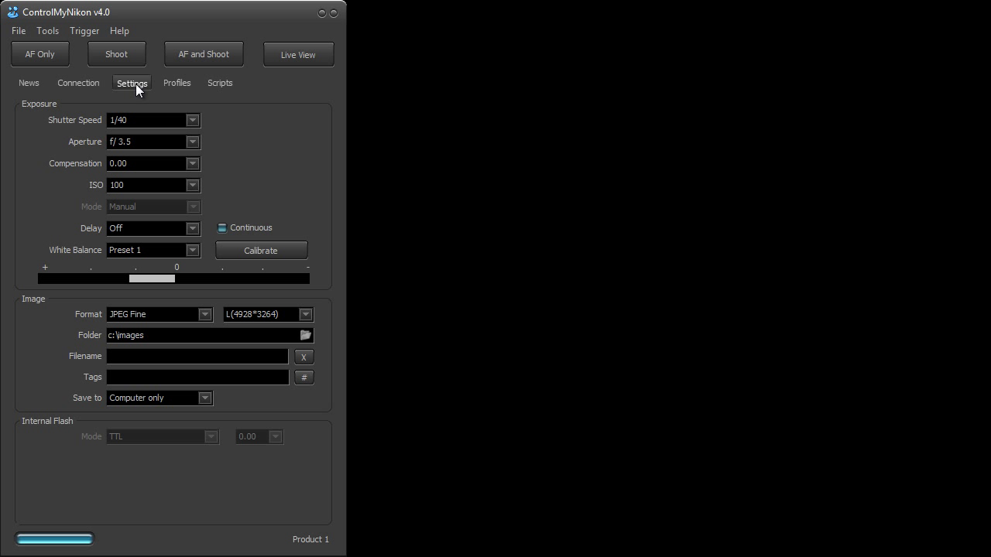
left_click(220, 83)
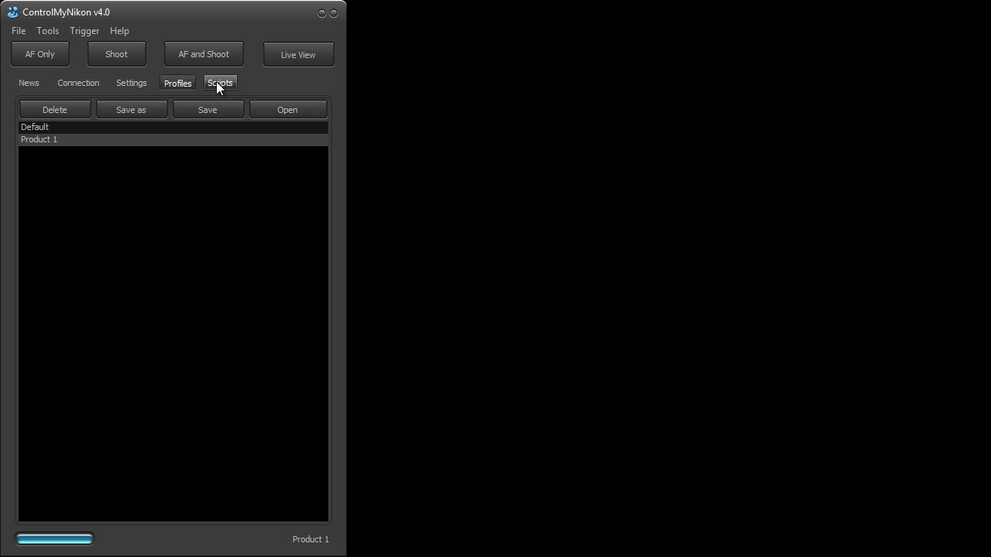
left_click(131, 83)
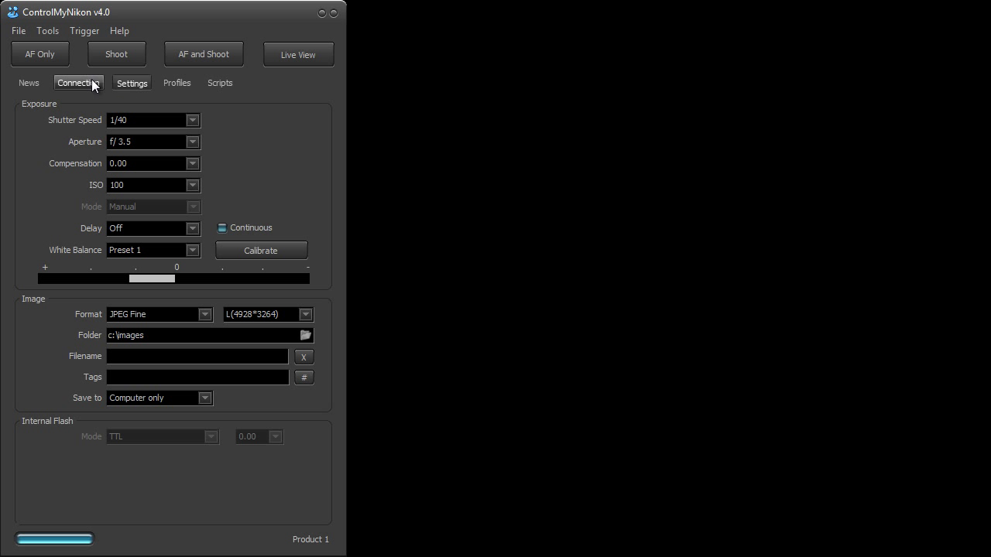
left_click(77, 83)
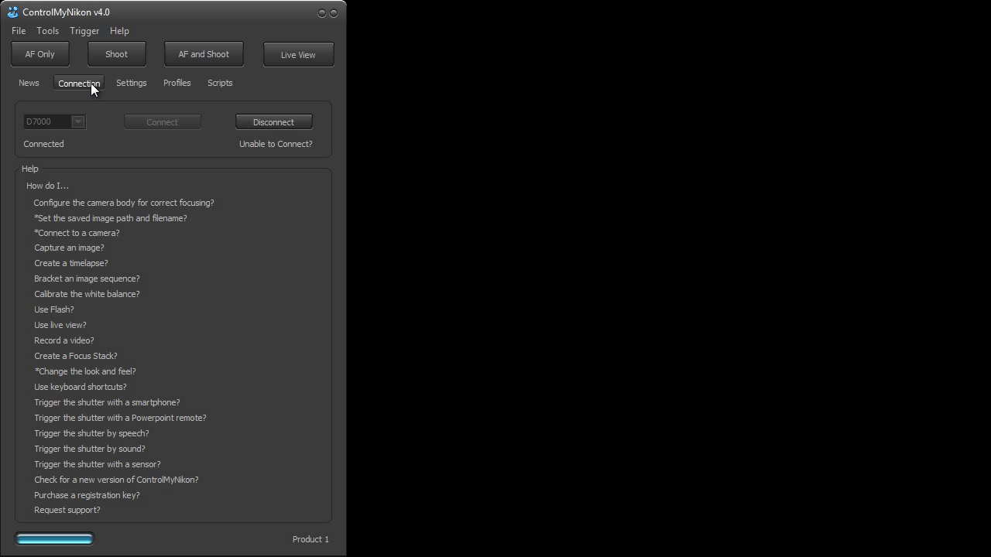
left_click(272, 120)
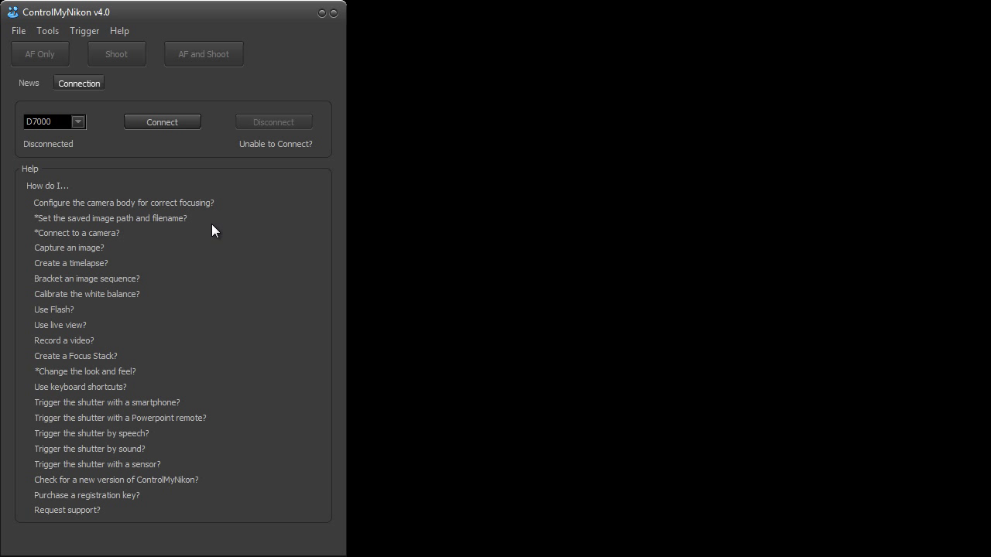
mouse_move(226, 281)
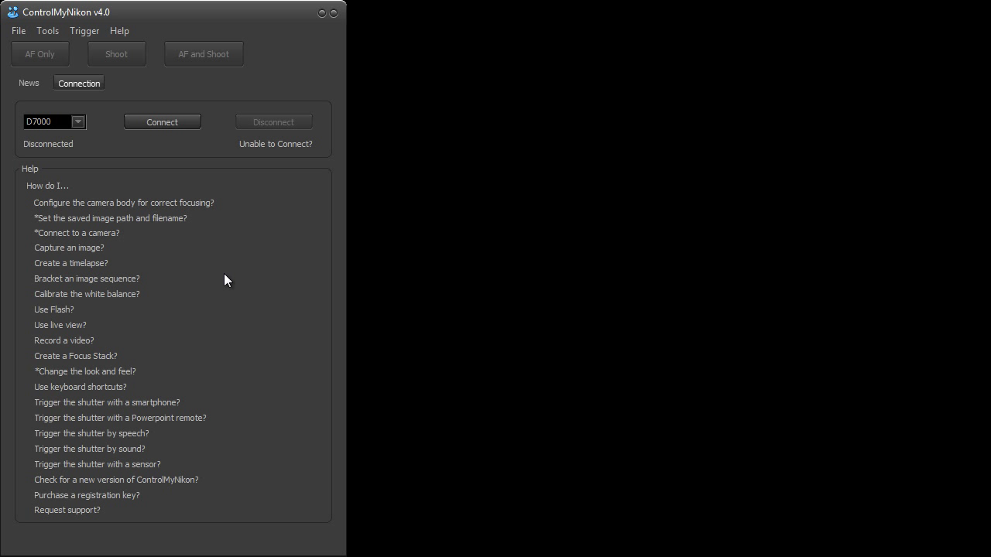
mouse_move(171, 164)
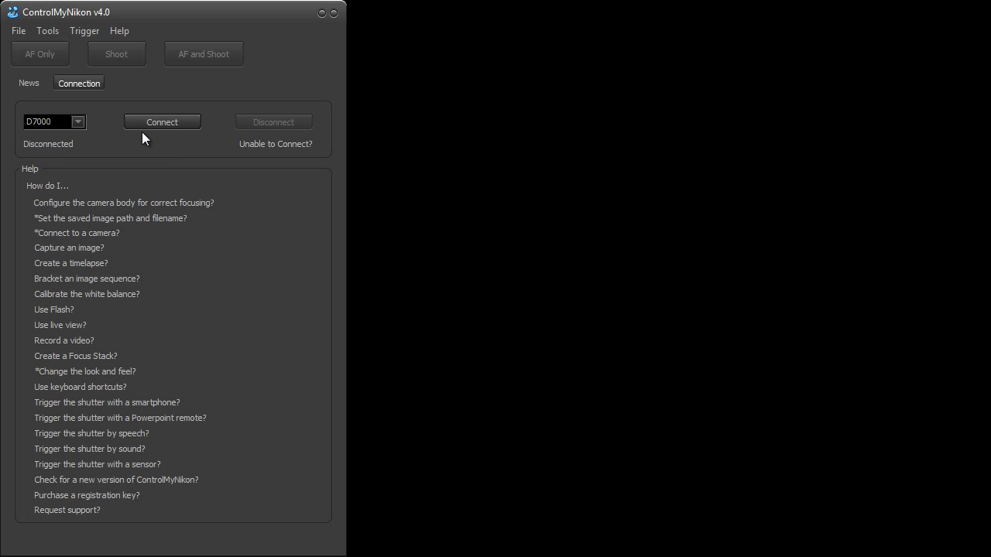
Retry connecting and disconnecting the D7000 several times without success
left_click(161, 121)
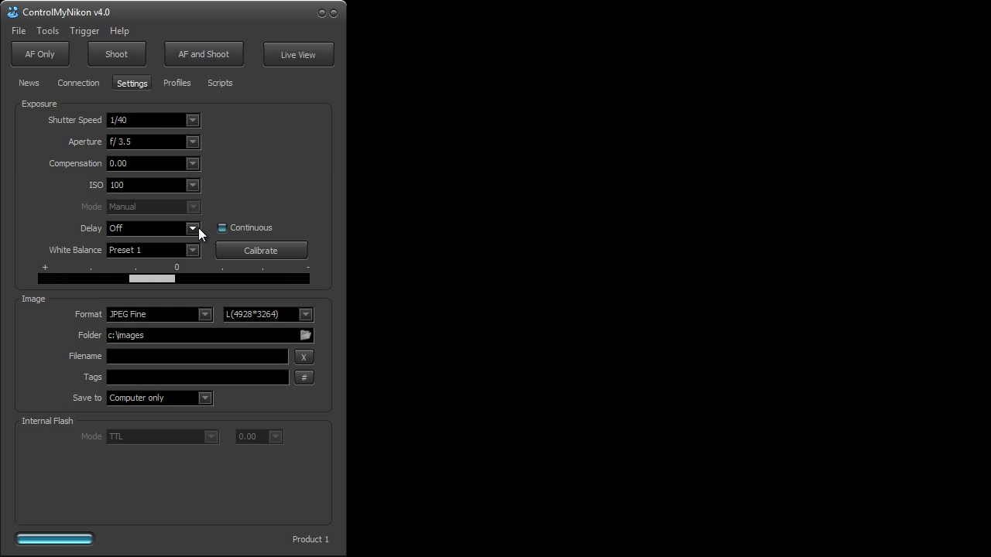
left_click(77, 84)
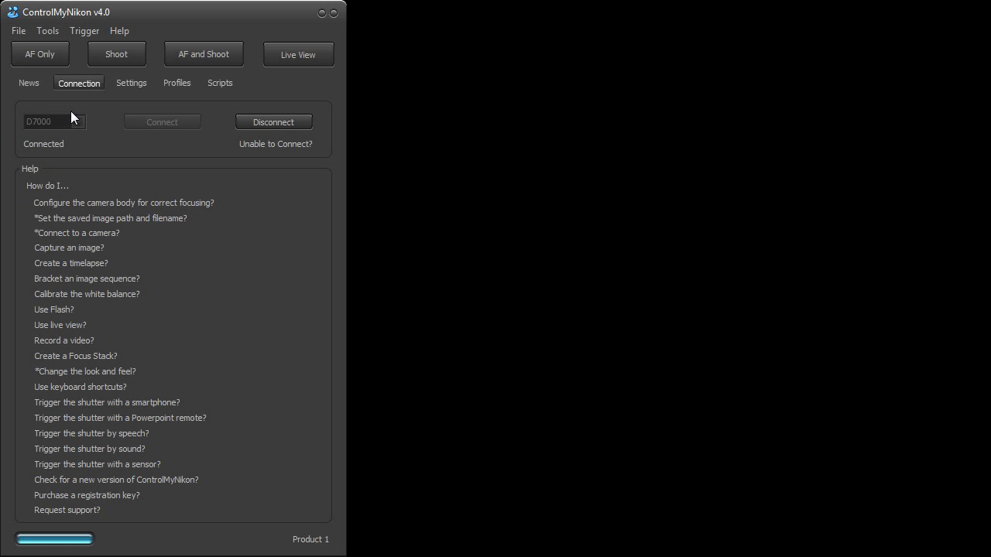
left_click(273, 121)
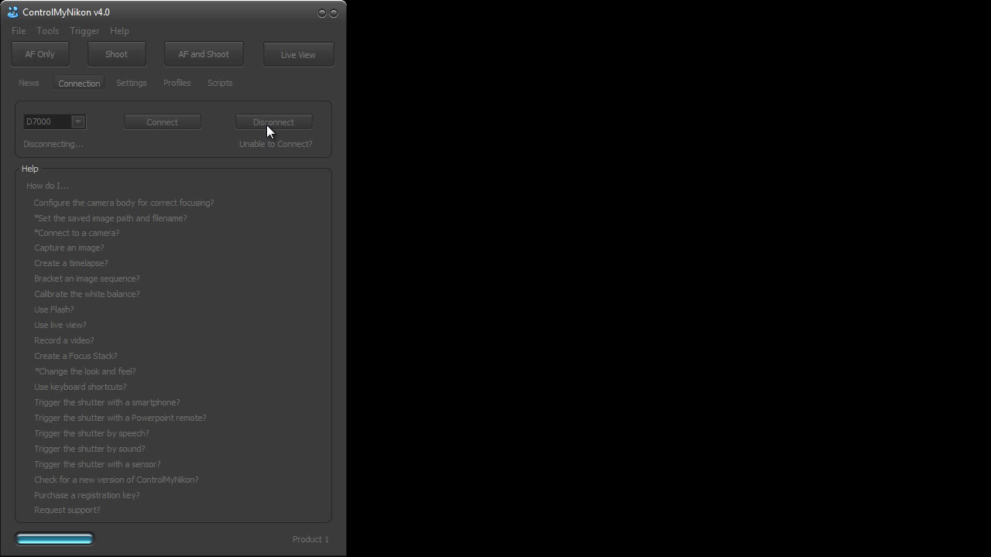
left_click(273, 121)
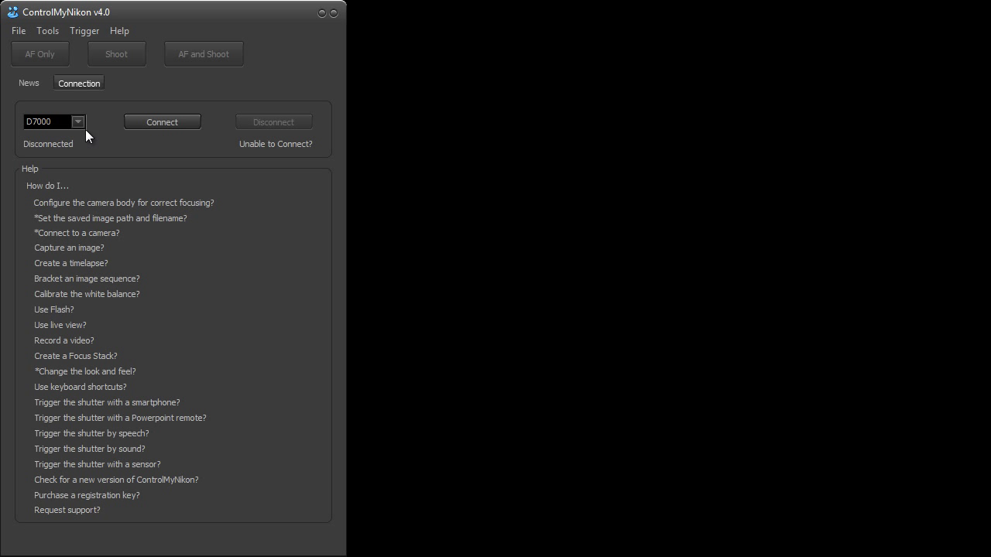
left_click(77, 121)
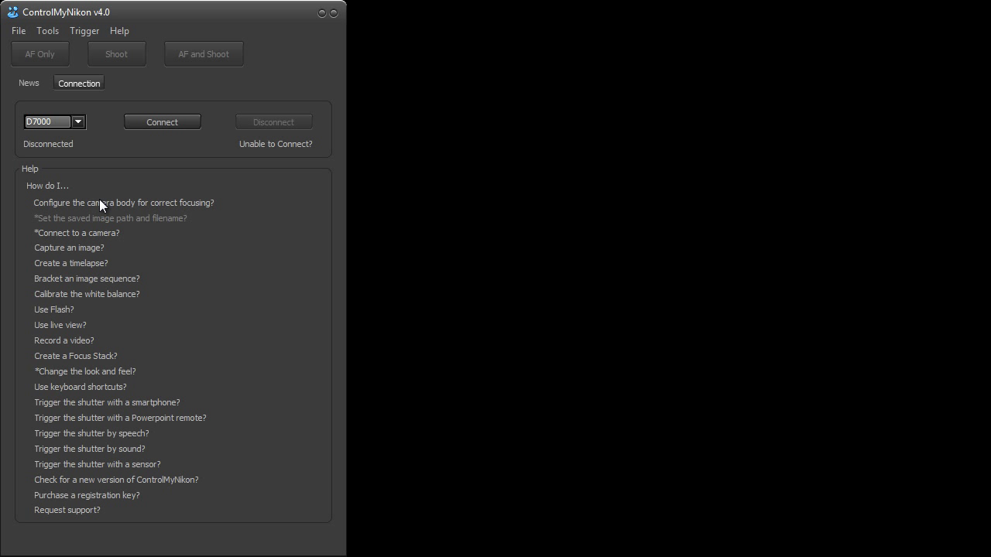
left_click(161, 121)
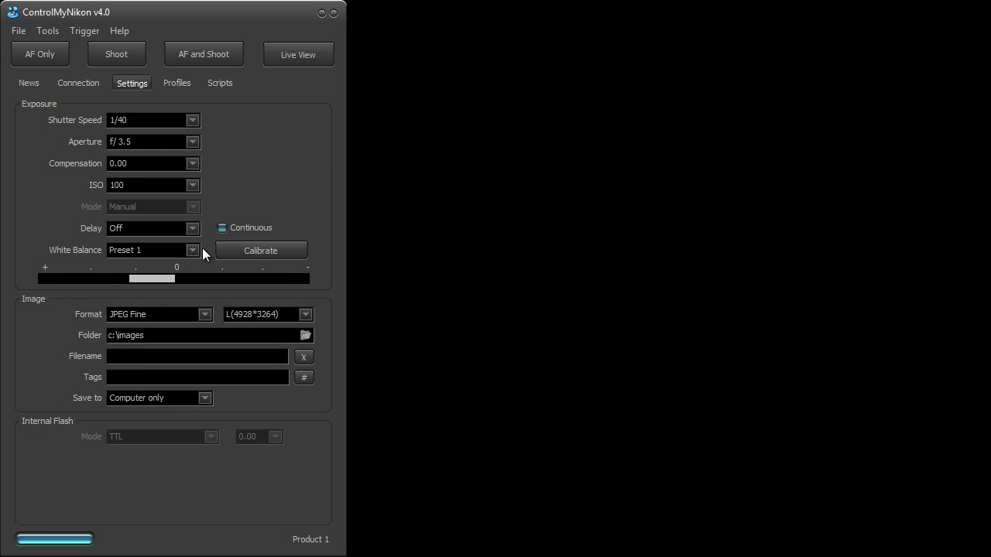
left_click(77, 83)
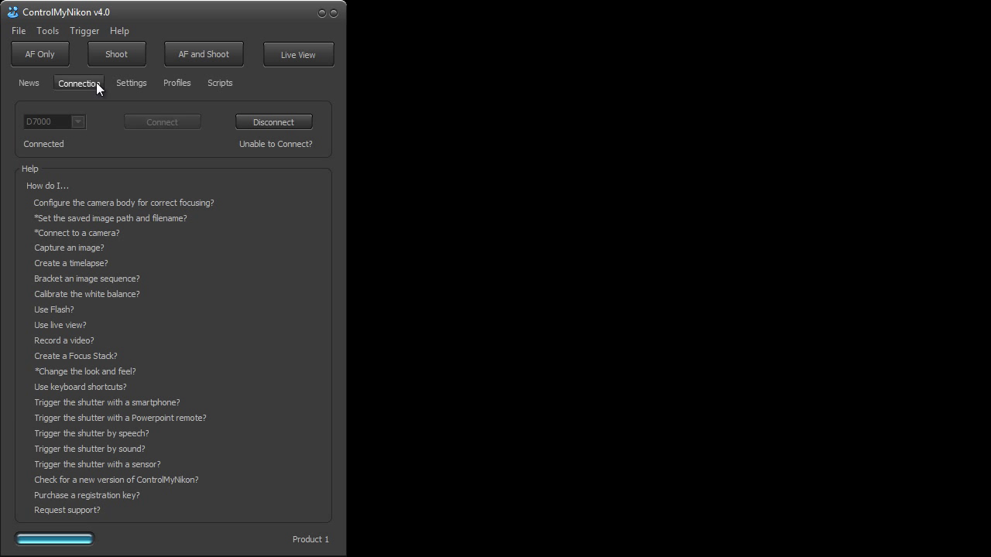
left_click(273, 120)
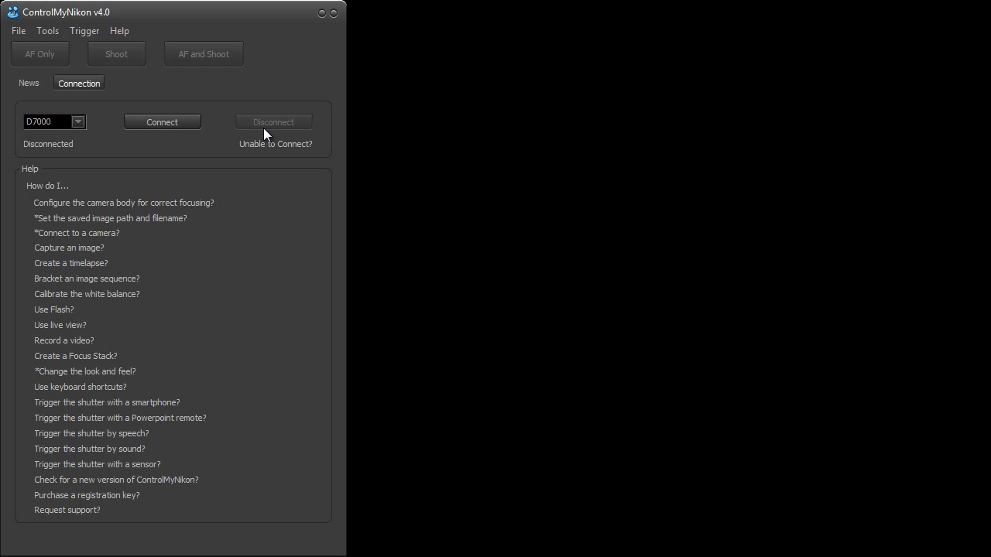
mouse_move(277, 245)
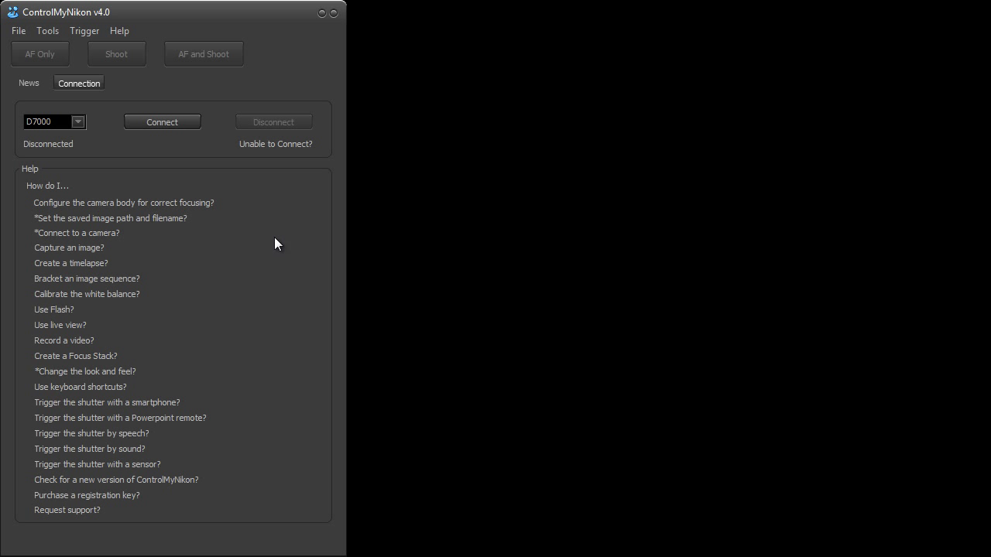
mouse_move(272, 241)
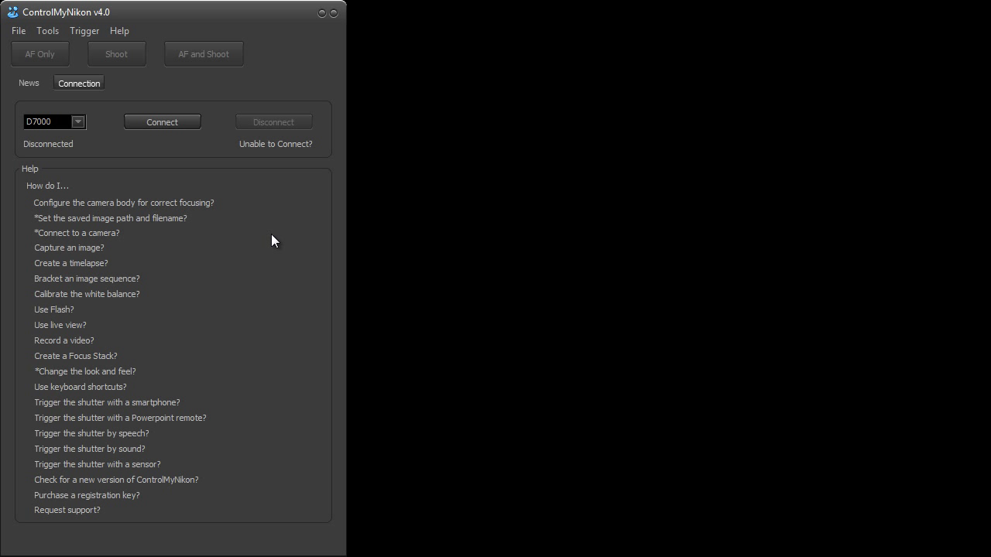
mouse_move(251, 214)
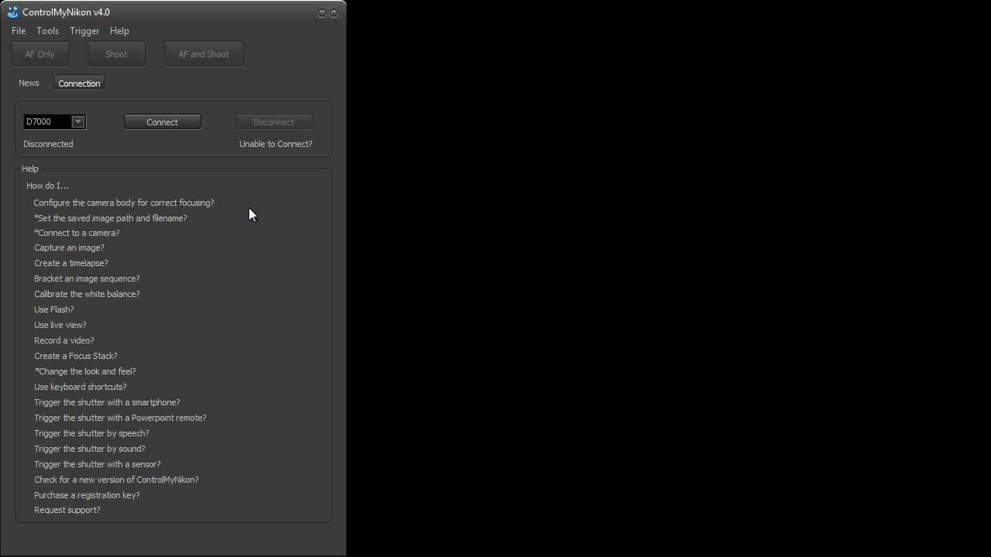
mouse_move(238, 152)
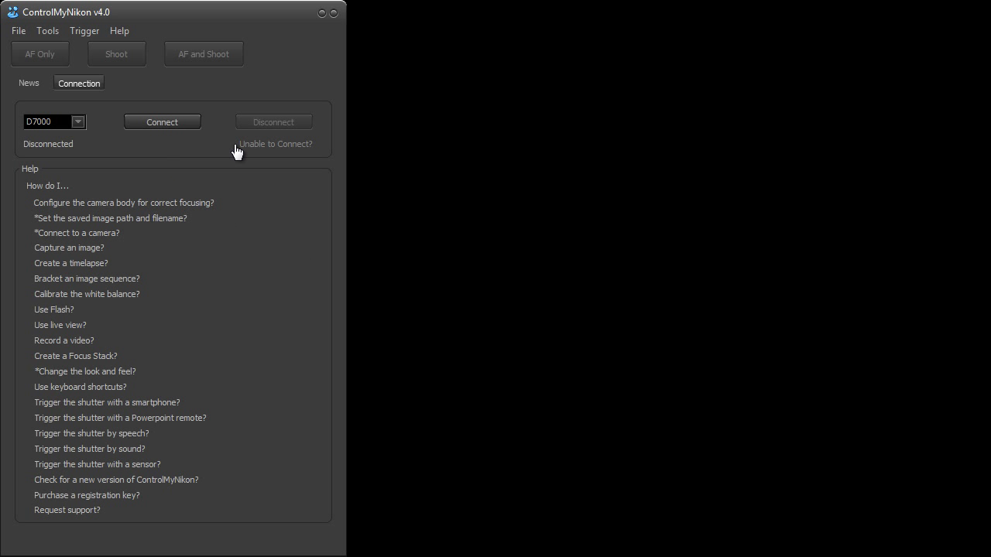
Bring up the Connections help via 'Unable to Connect?' and scroll to the cables section
left_click(275, 144)
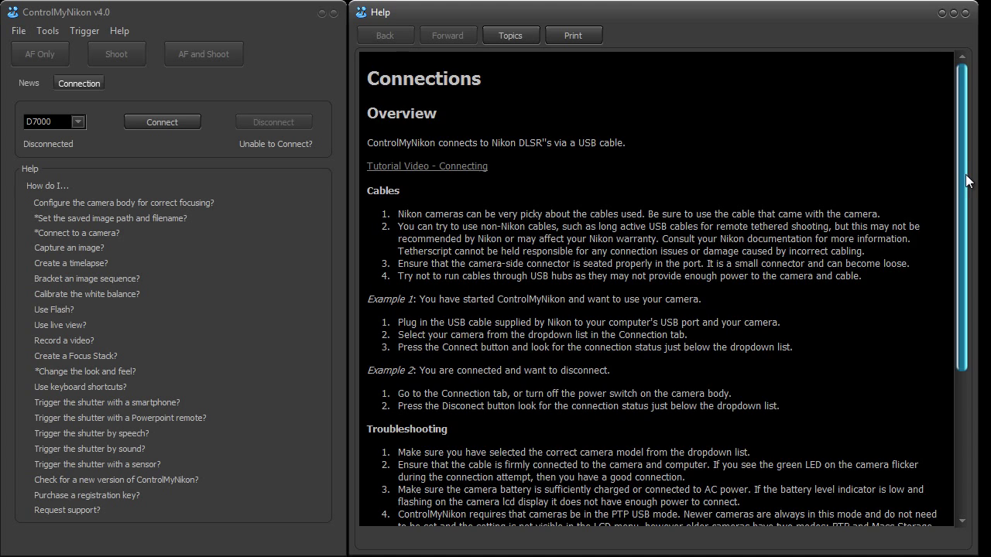
scroll("down", 3)
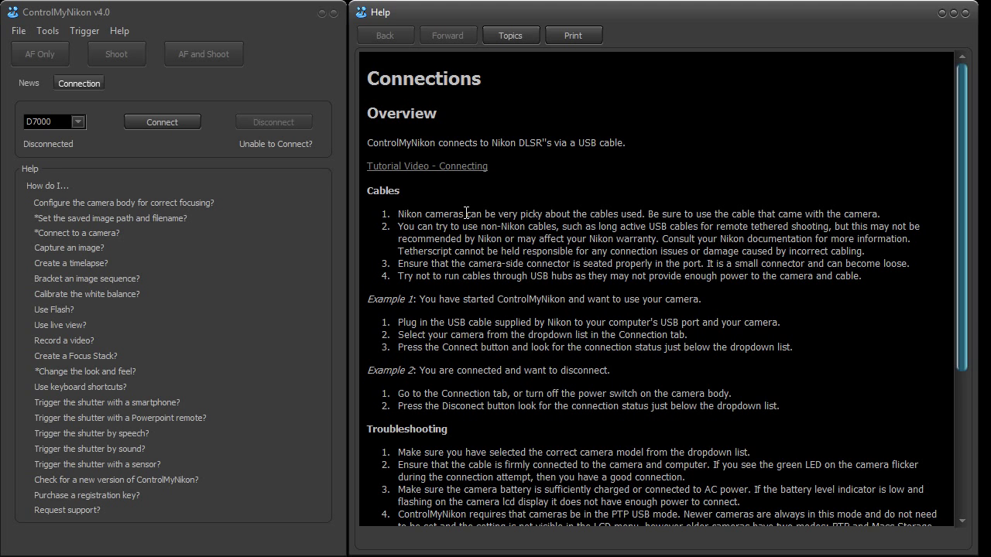
scroll("down", 3)
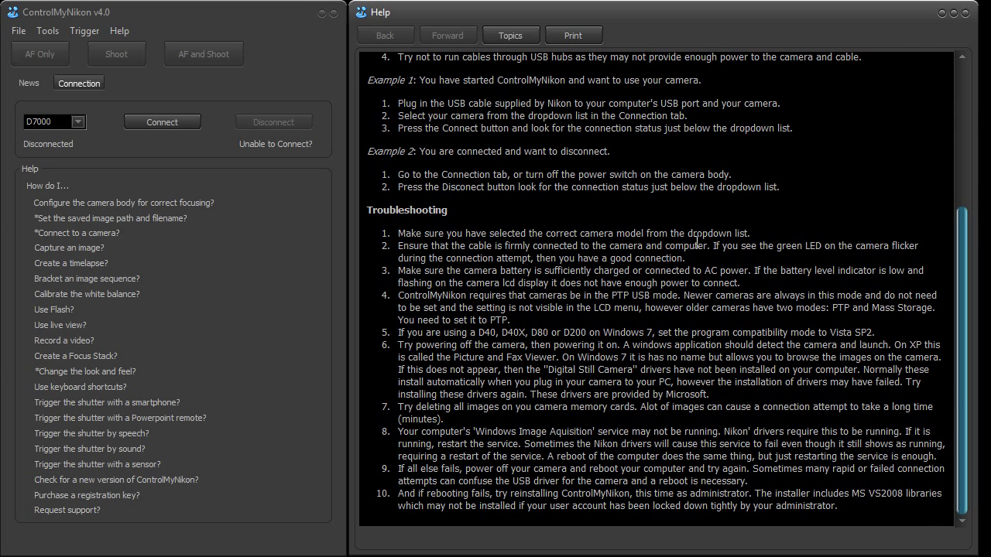
mouse_move(127, 153)
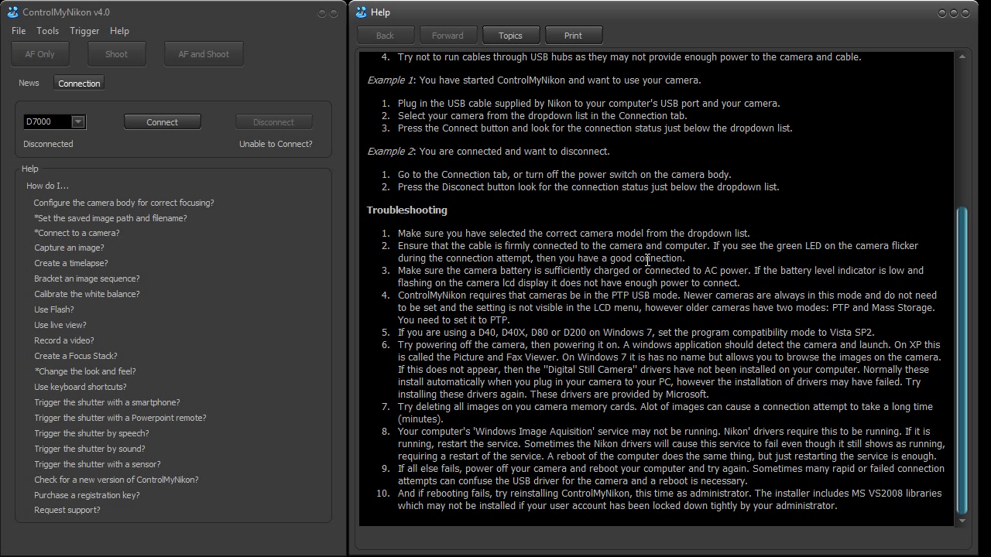
mouse_move(652, 231)
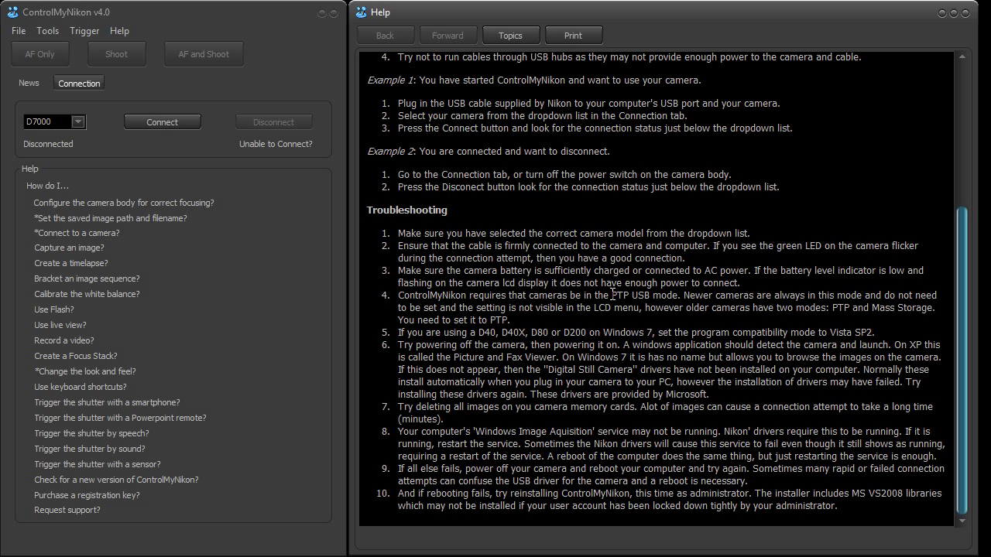
double_click(620, 294)
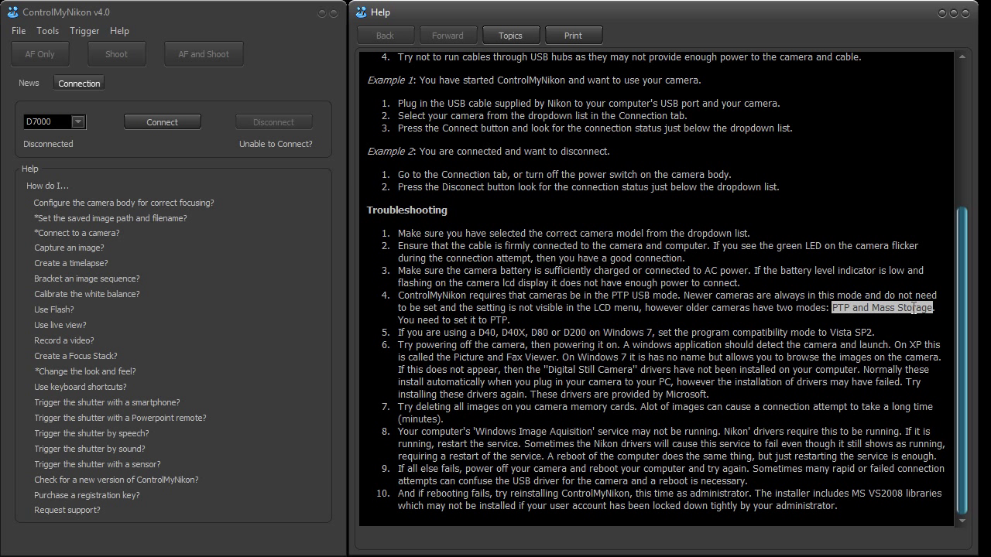
mouse_move(858, 324)
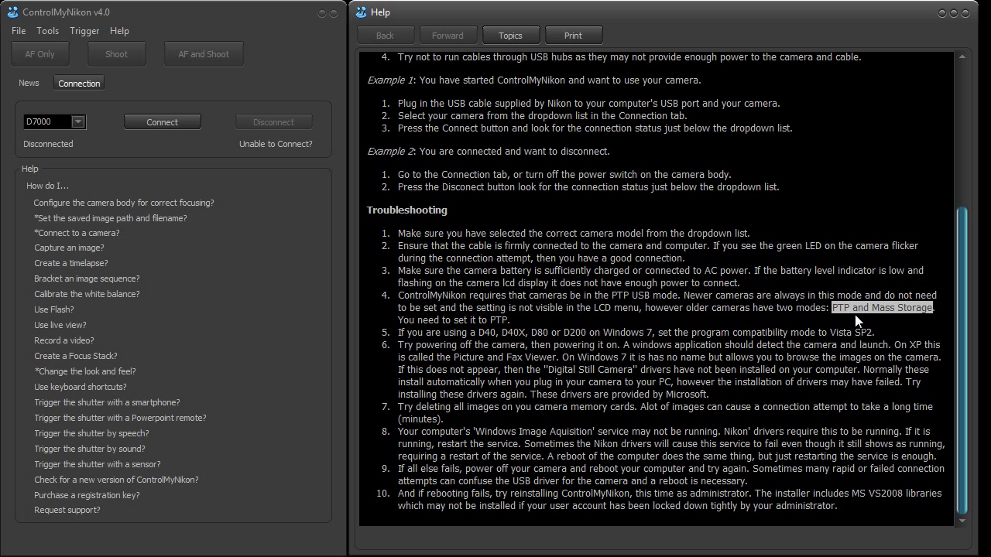
mouse_move(843, 320)
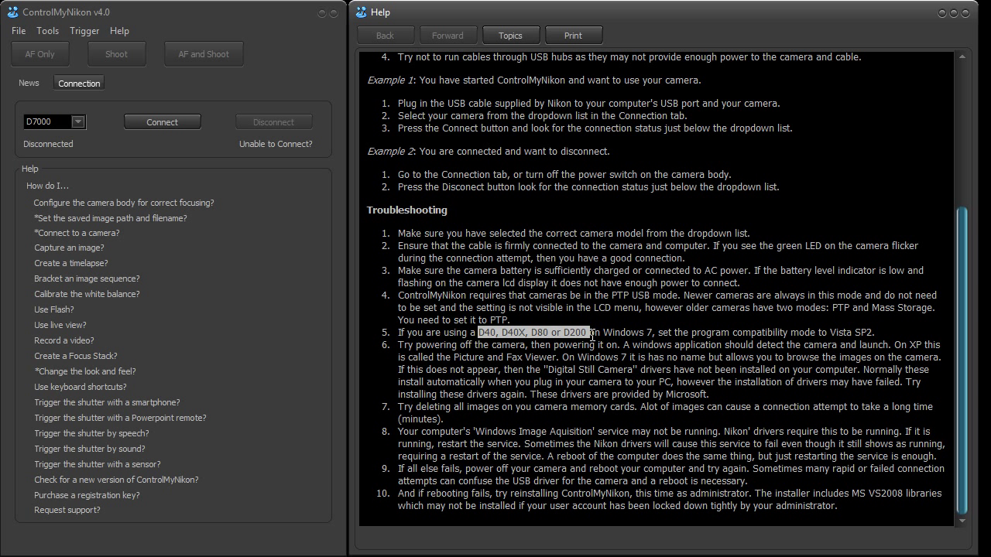
mouse_move(677, 301)
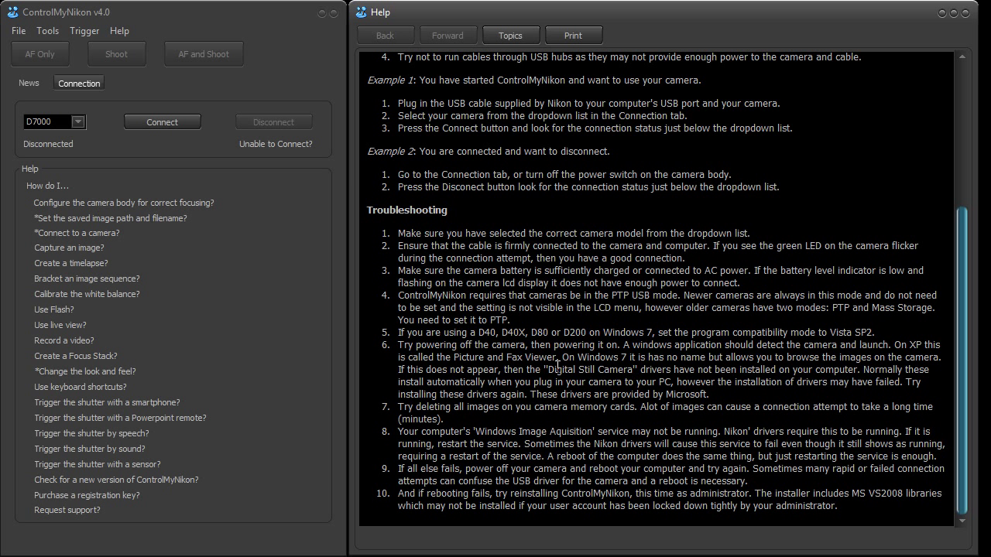
Highlight the 'Digital Still Camera' driver name in the troubleshooting help text
double_click(589, 368)
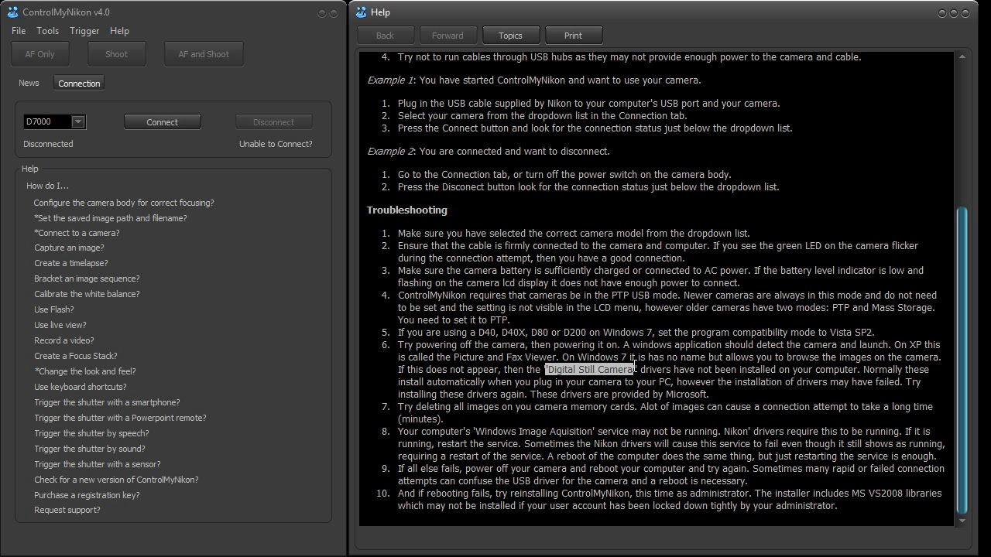
mouse_move(736, 358)
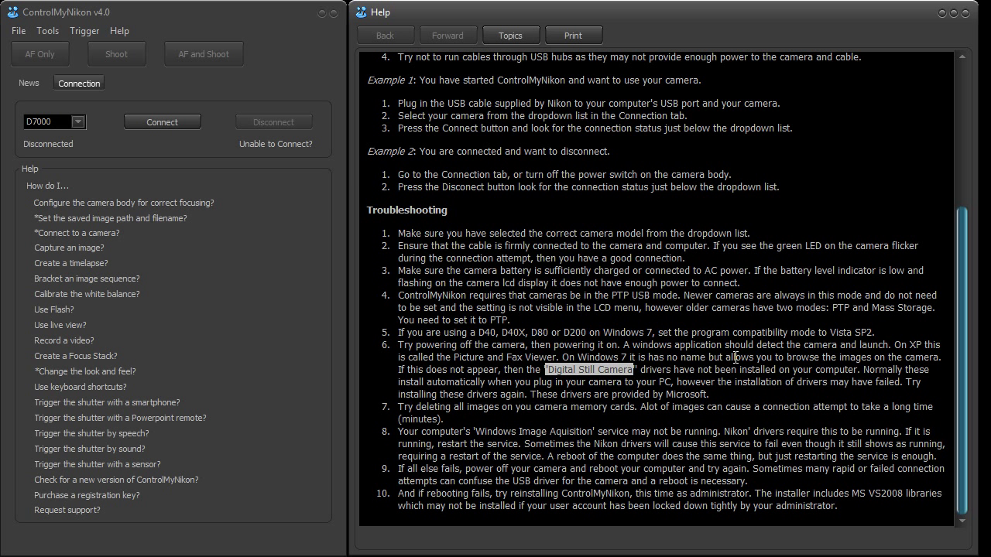
mouse_move(446, 407)
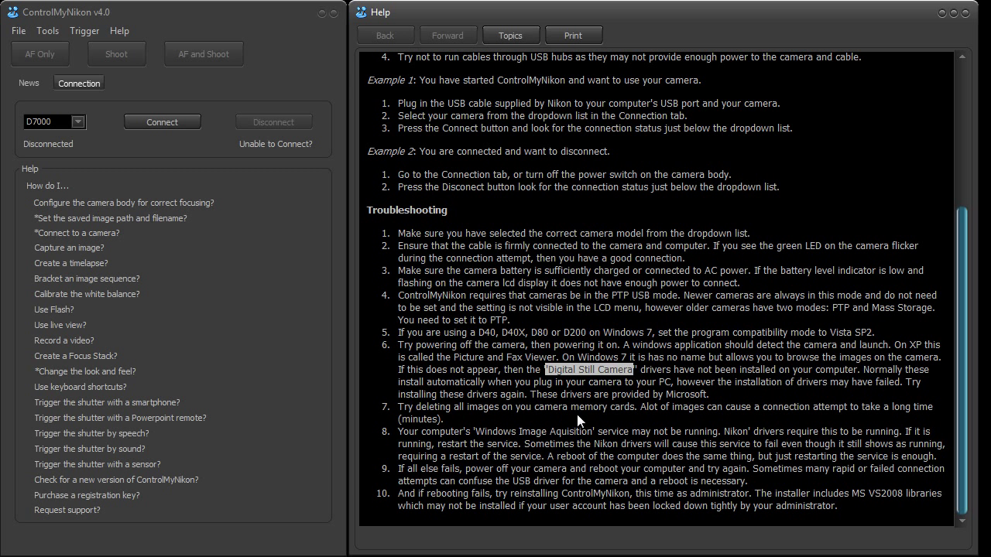
mouse_move(480, 434)
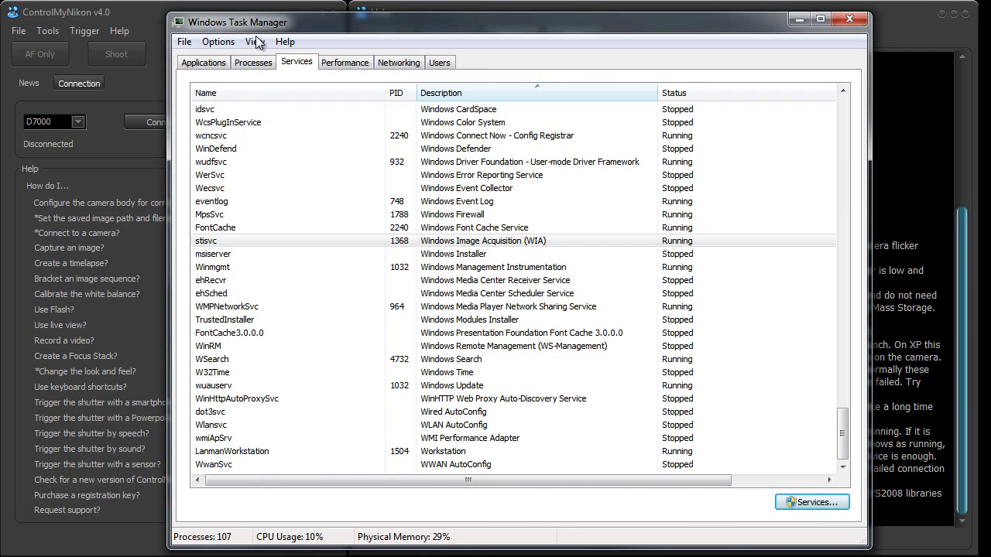
Glance at Processes, return to Services and launch the full Services console
left_click(252, 62)
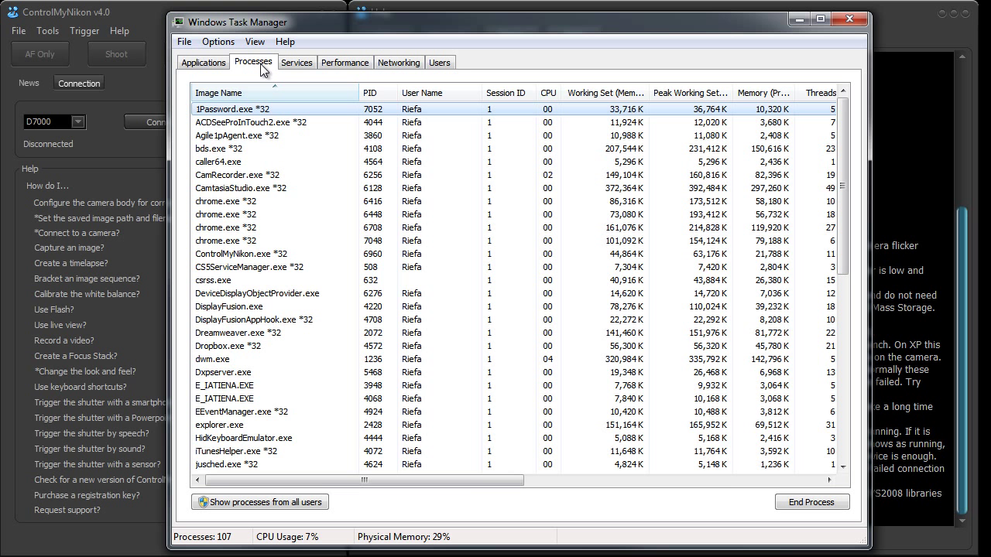
left_click(297, 62)
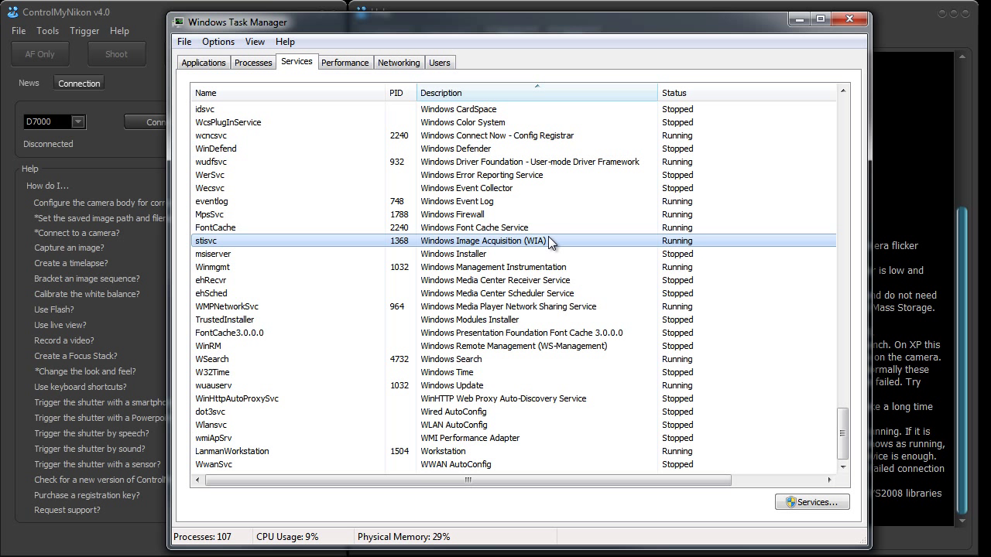
mouse_move(403, 249)
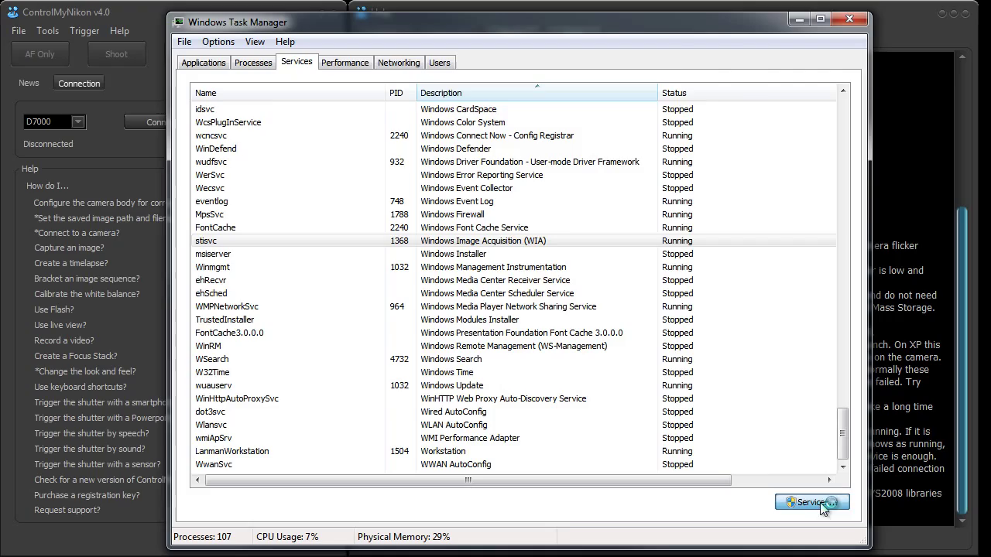
left_click(812, 502)
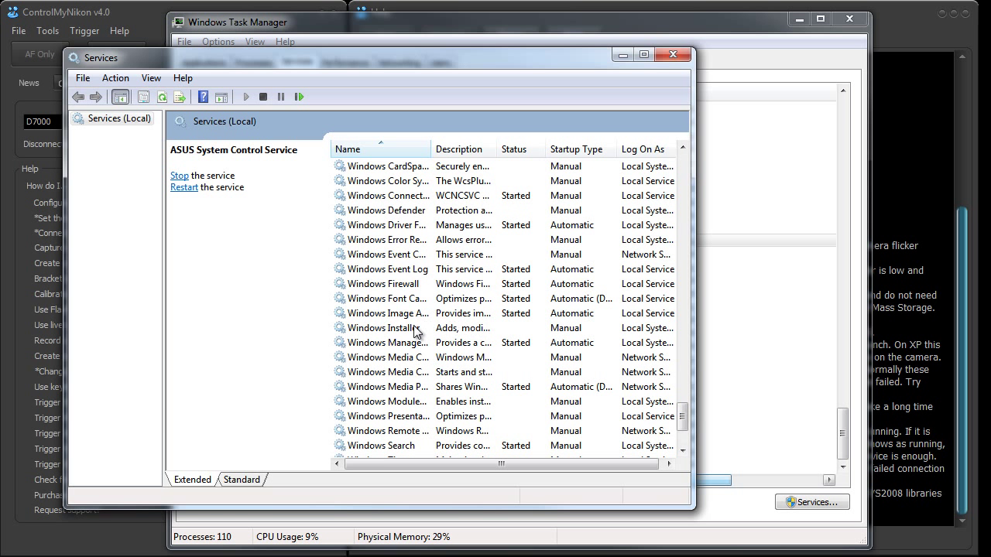
Restart the Windows Image Acquisition (WIA) service and dismiss the progress notice
left_click(384, 313)
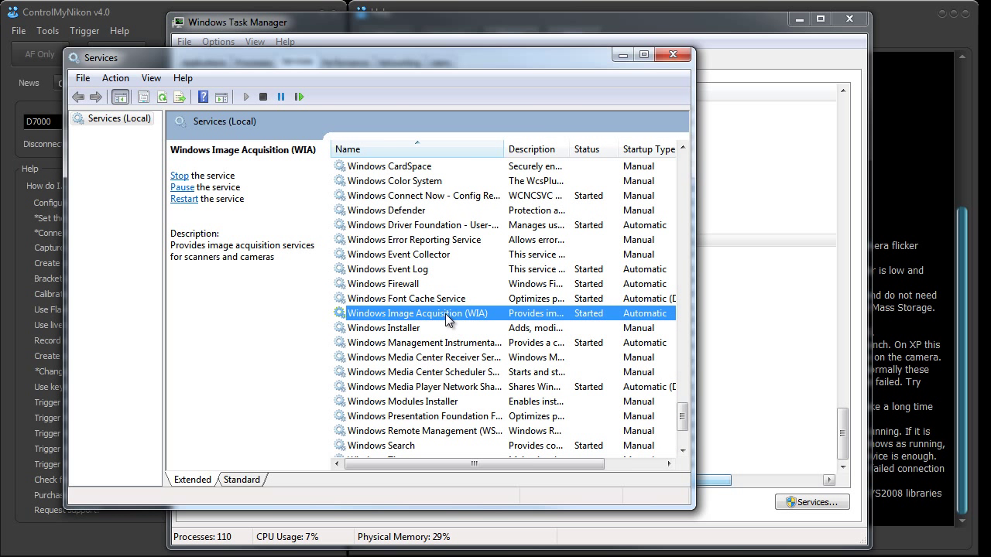
mouse_move(588, 321)
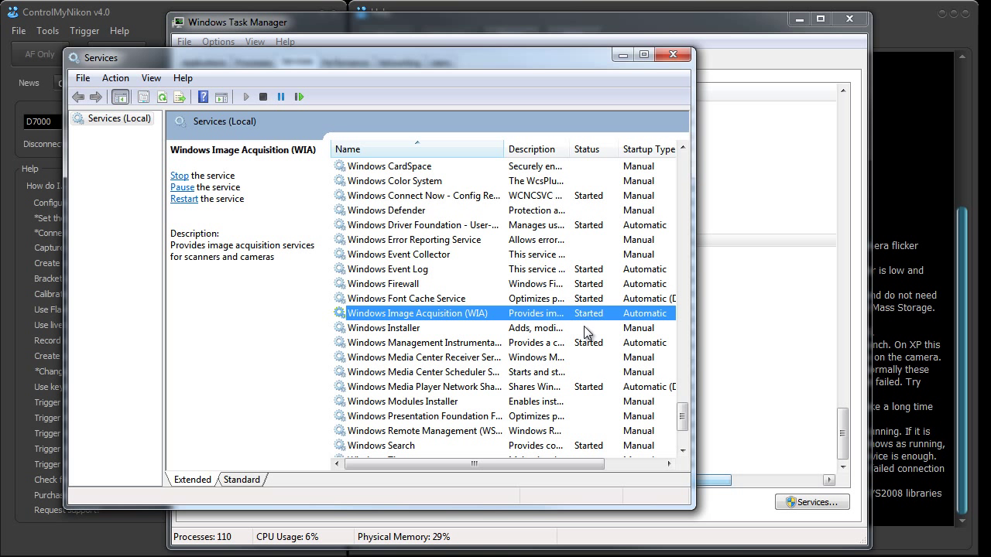
right_click(418, 313)
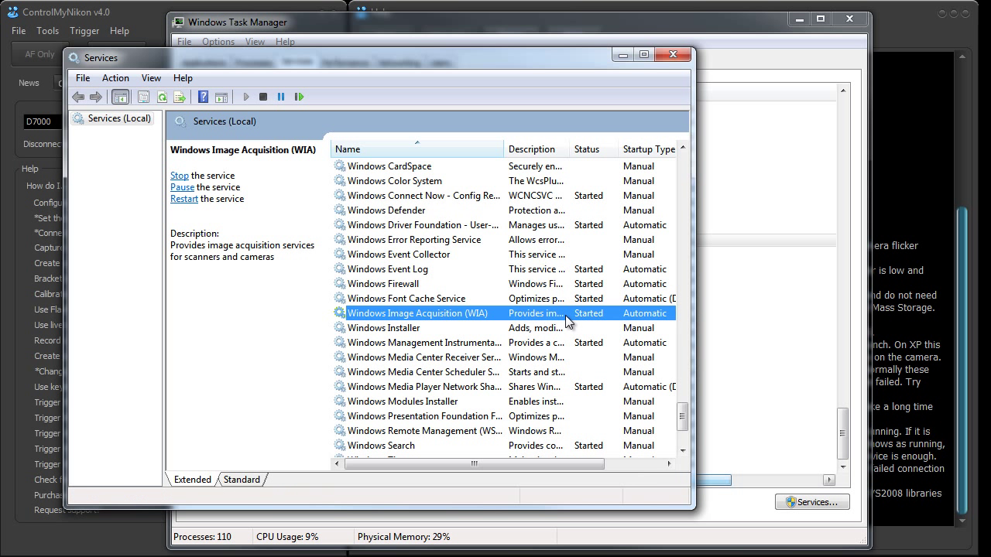
right_click(418, 313)
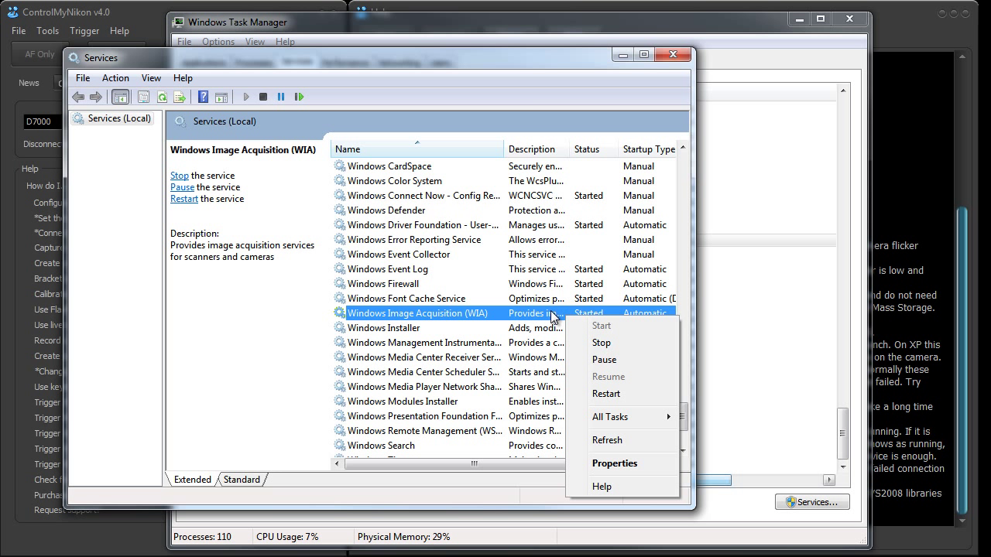
mouse_move(545, 319)
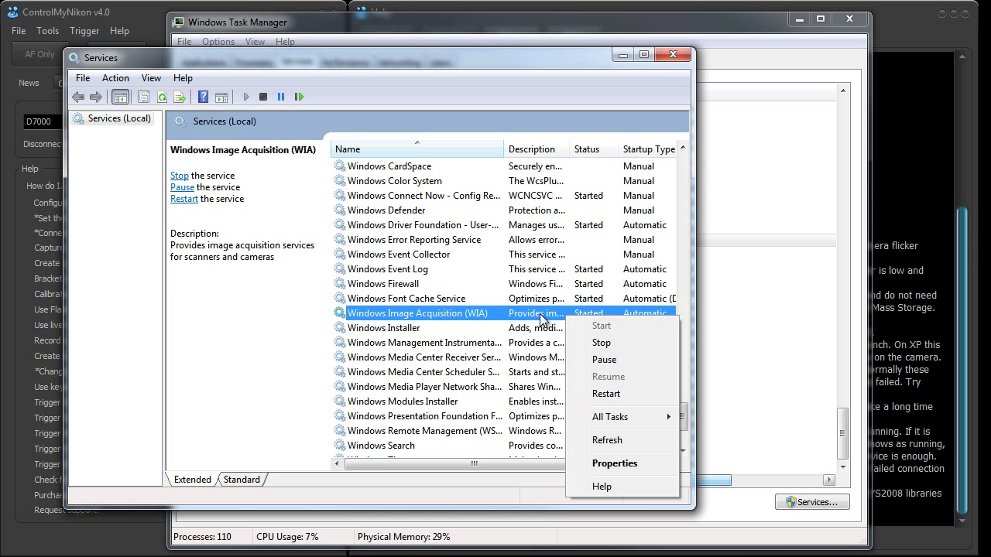
left_click(601, 343)
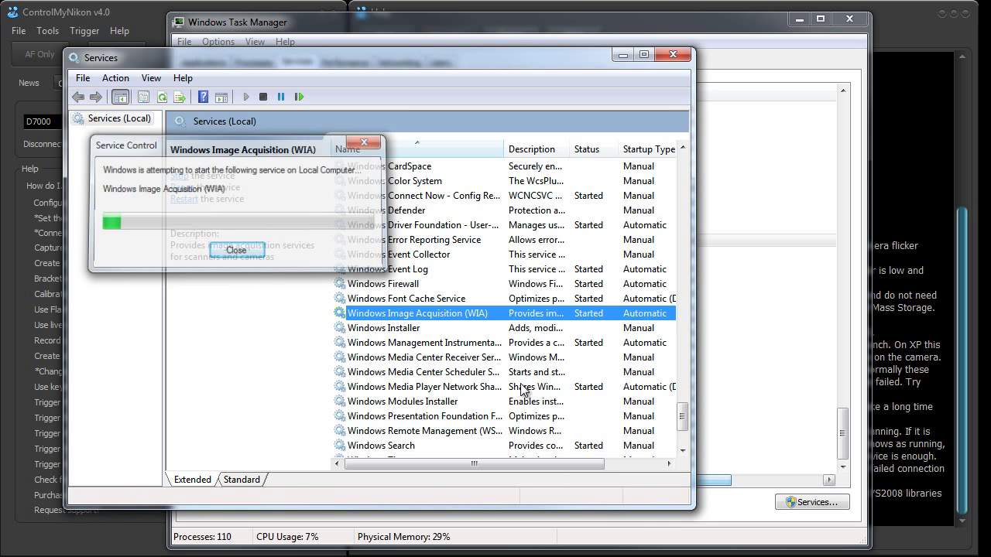
left_click(236, 251)
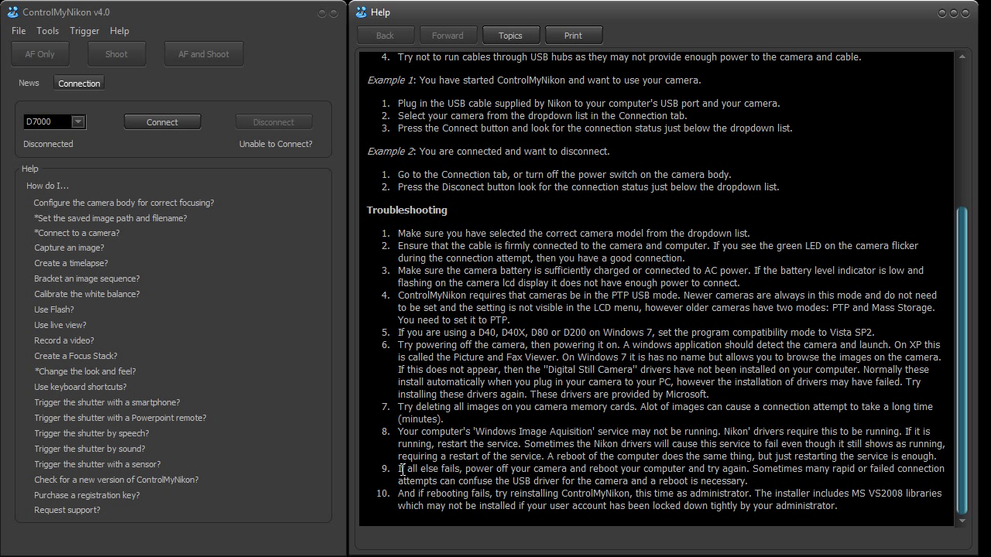
mouse_move(403, 468)
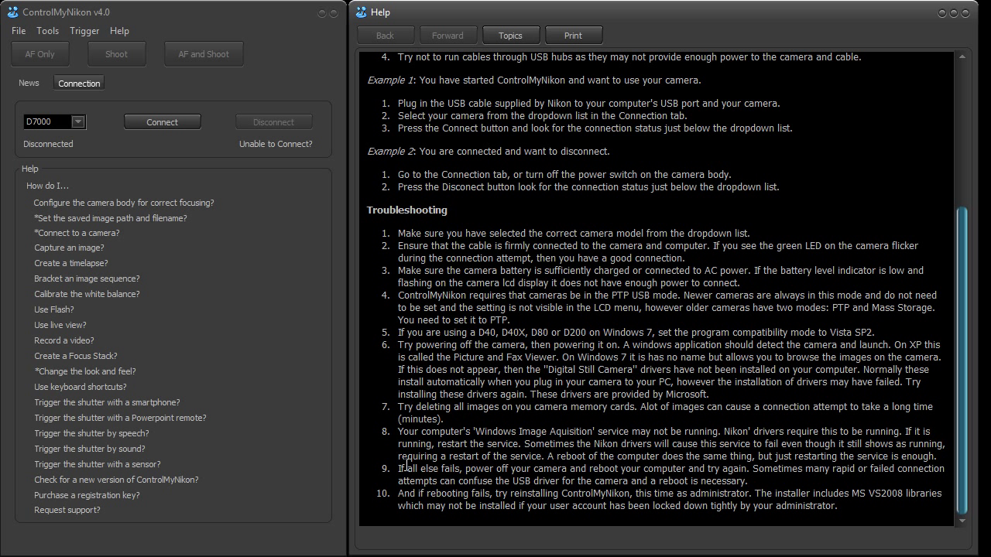
mouse_move(402, 471)
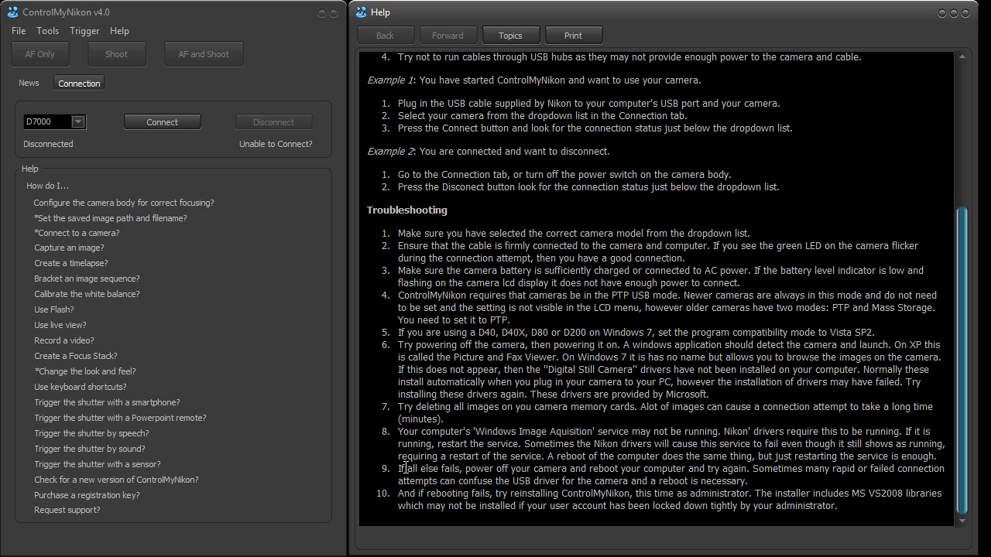
mouse_move(737, 484)
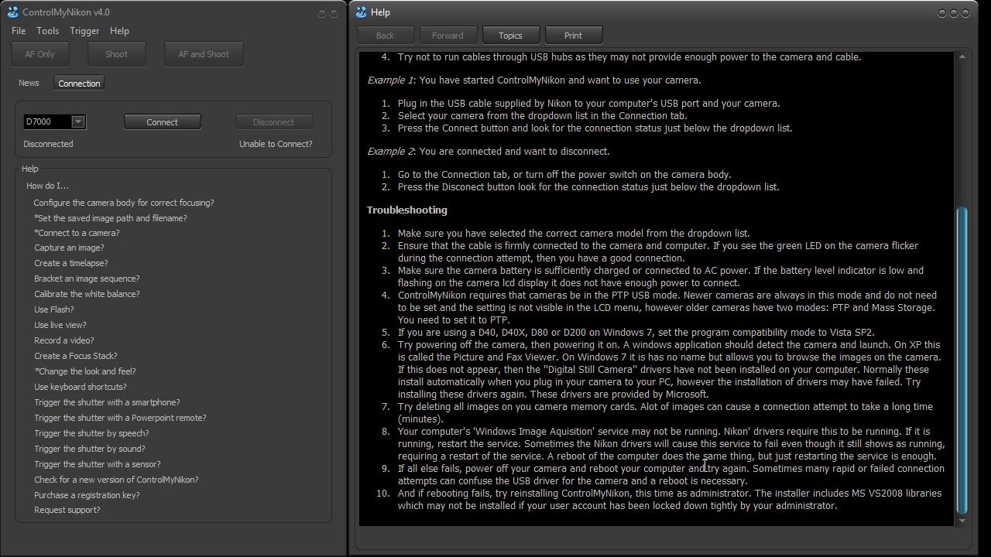
mouse_move(443, 469)
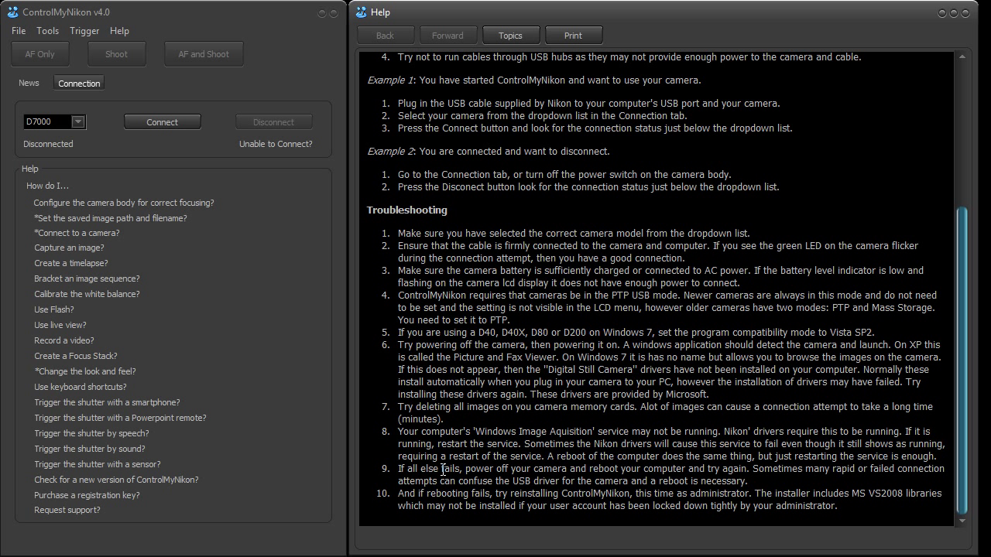
mouse_move(798, 489)
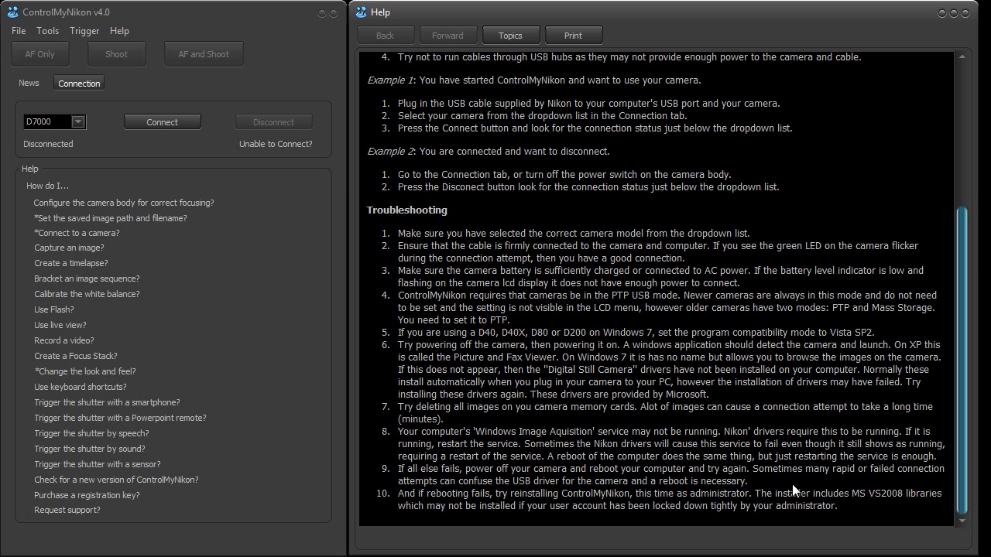
mouse_move(776, 502)
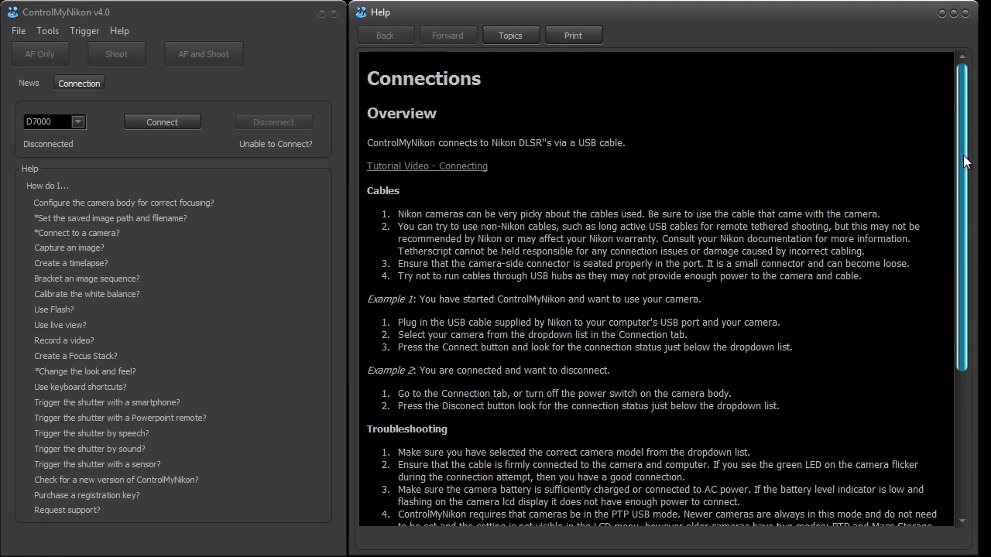
mouse_move(967, 141)
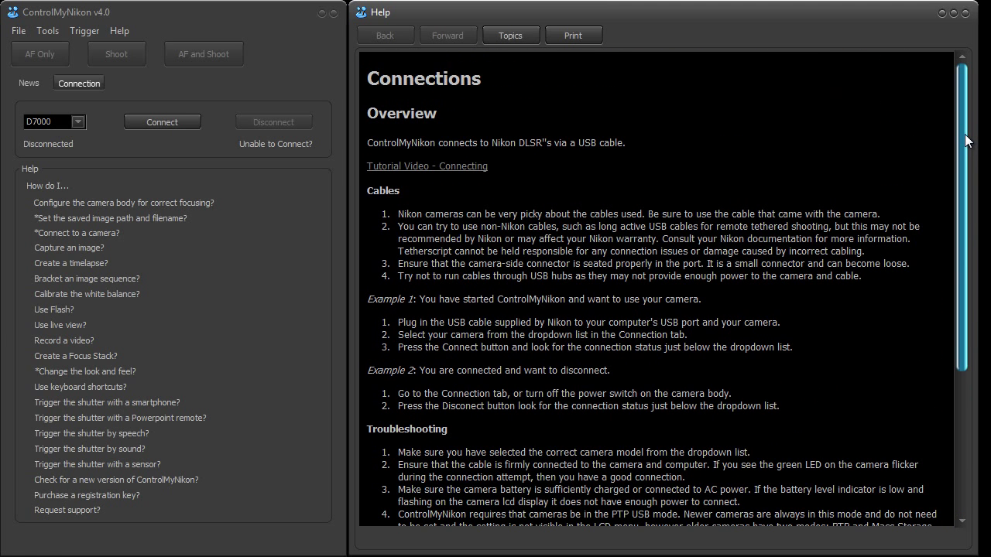
Scroll the Connections help down to the Troubleshooting steps
scroll("down", 3)
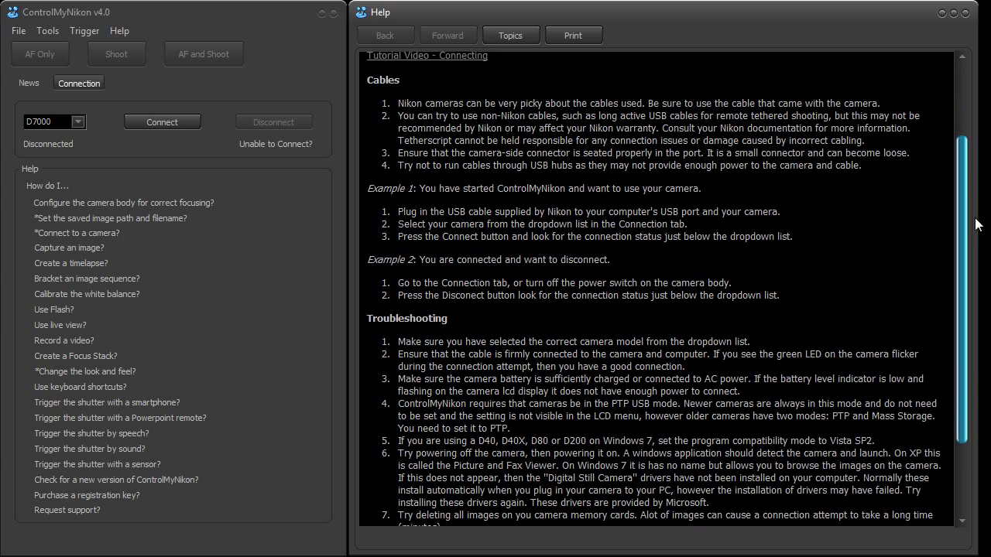
scroll("down", 3)
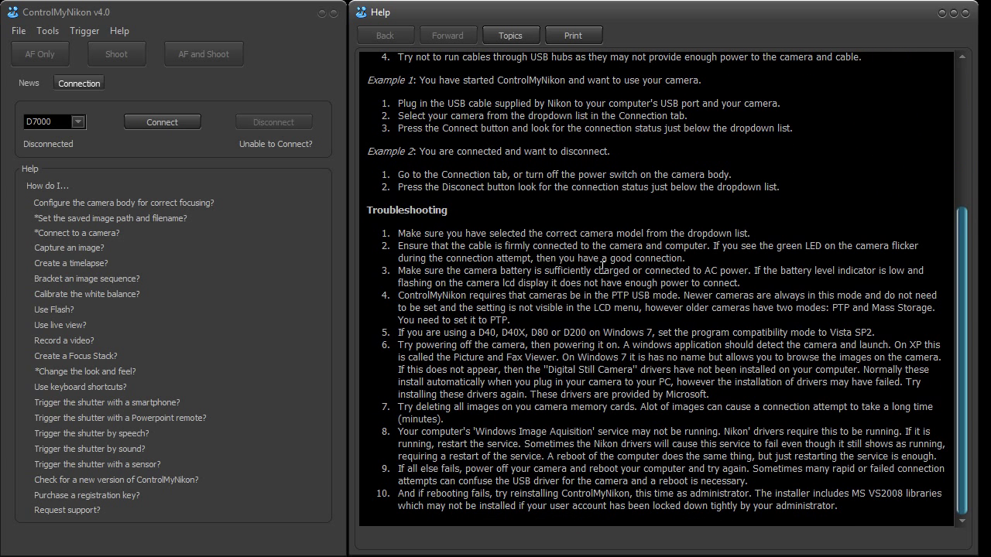